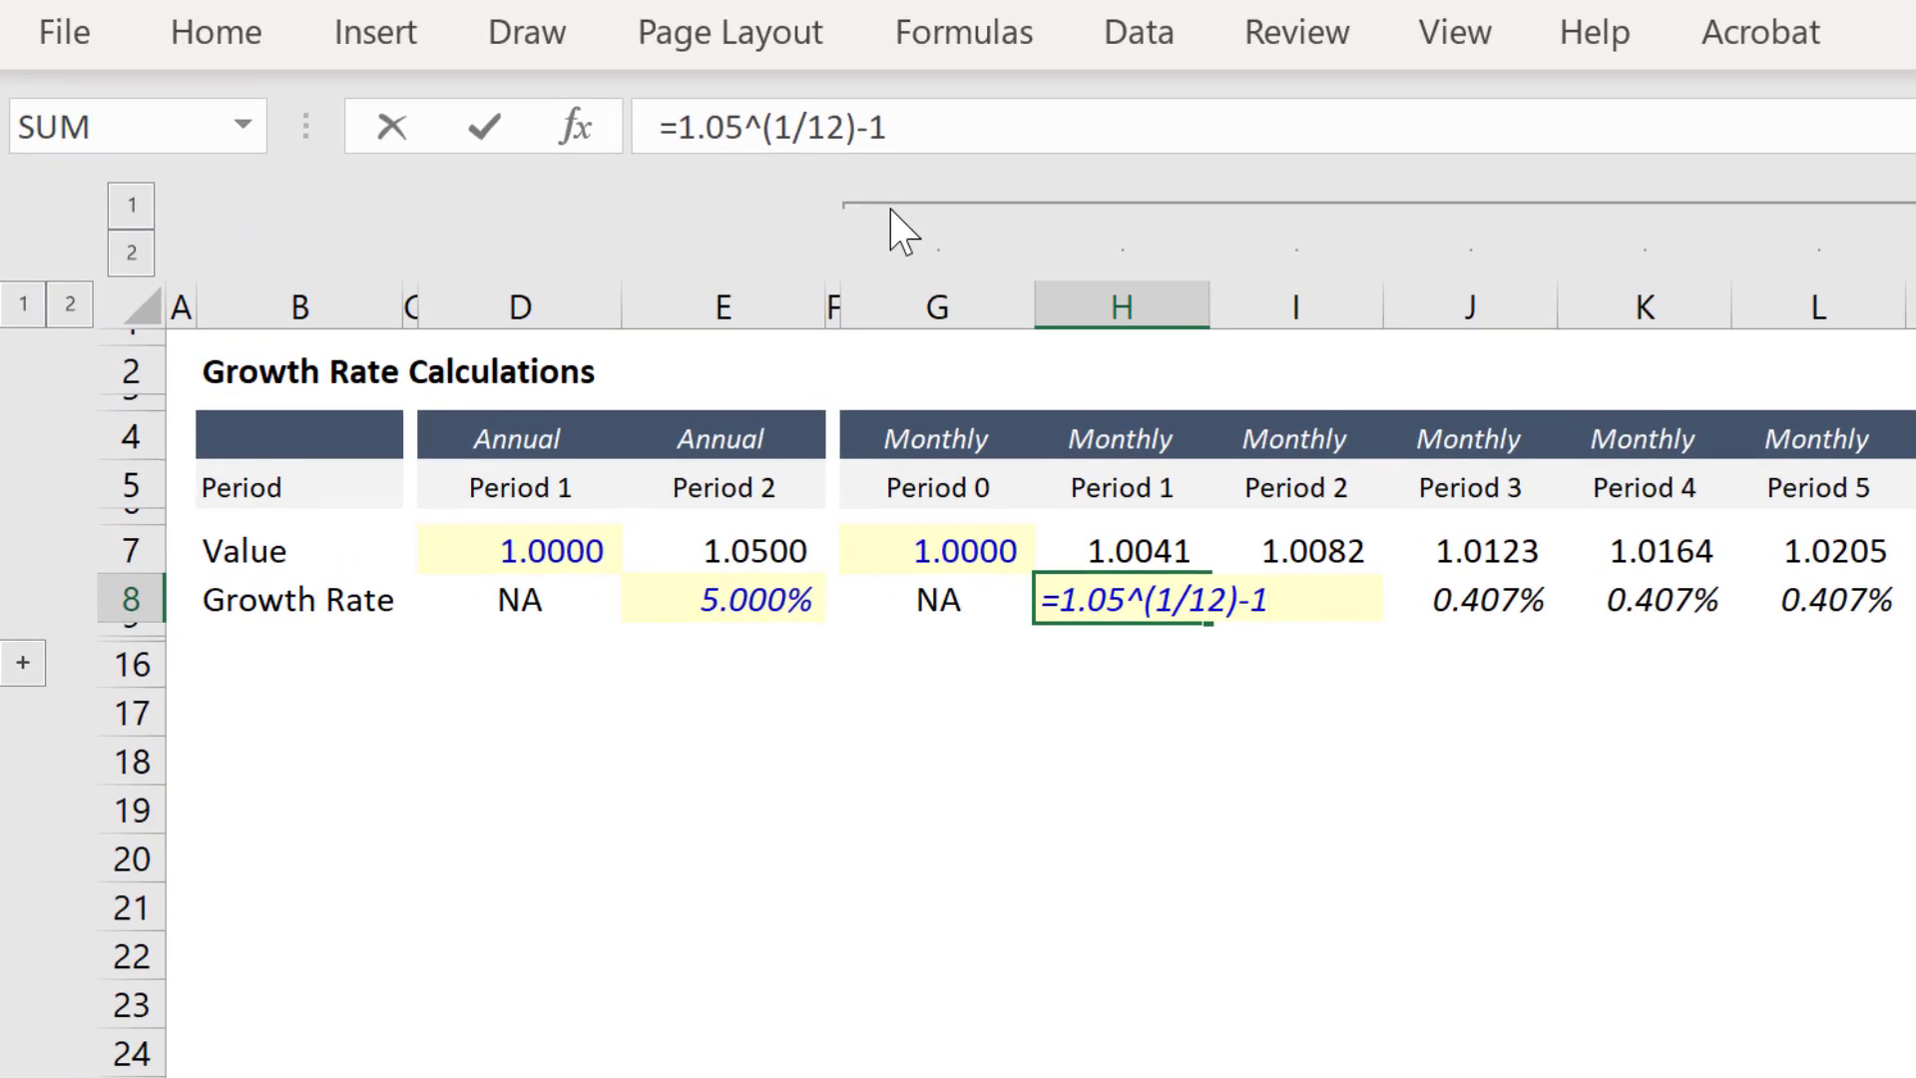
Step: Confirm the compounded monthly rate formula =1.05^(1/12)-1 in H8, giving 0.407%
key(Enter)
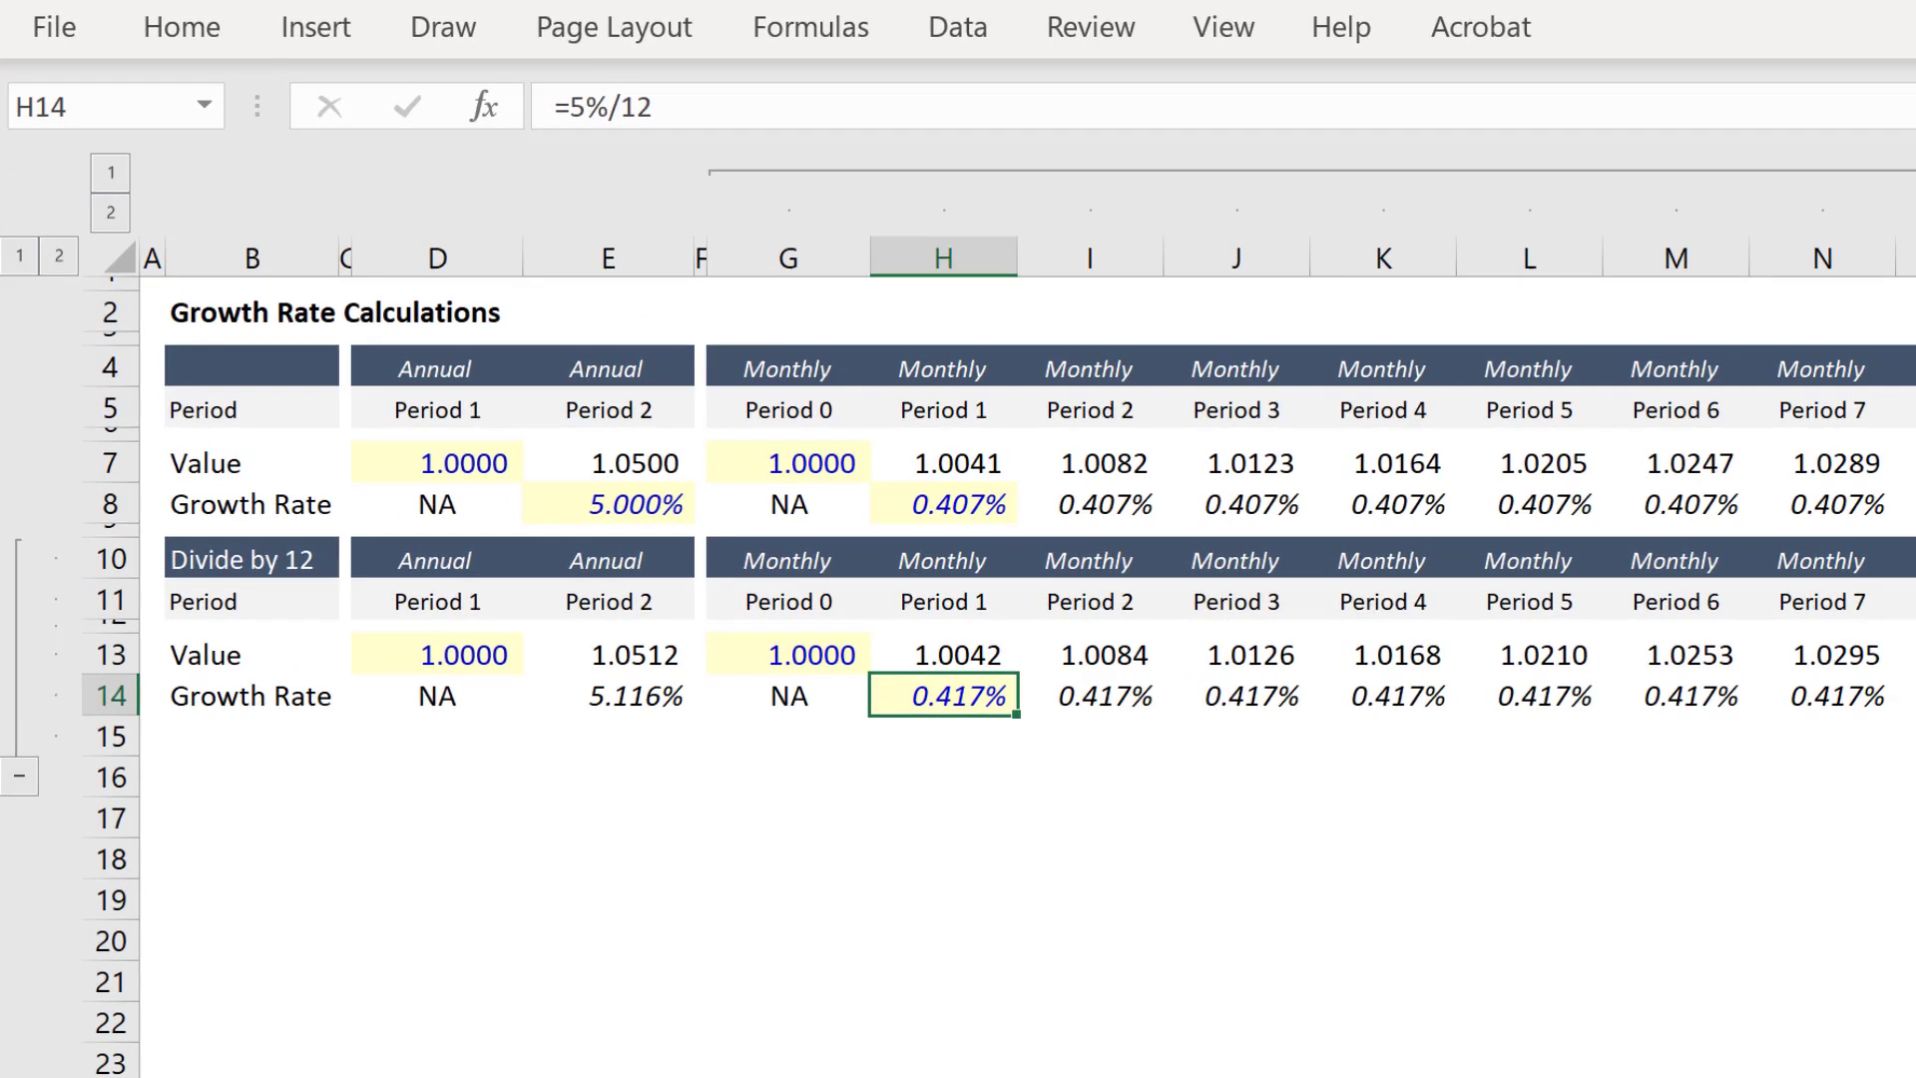
double_click(939, 695)
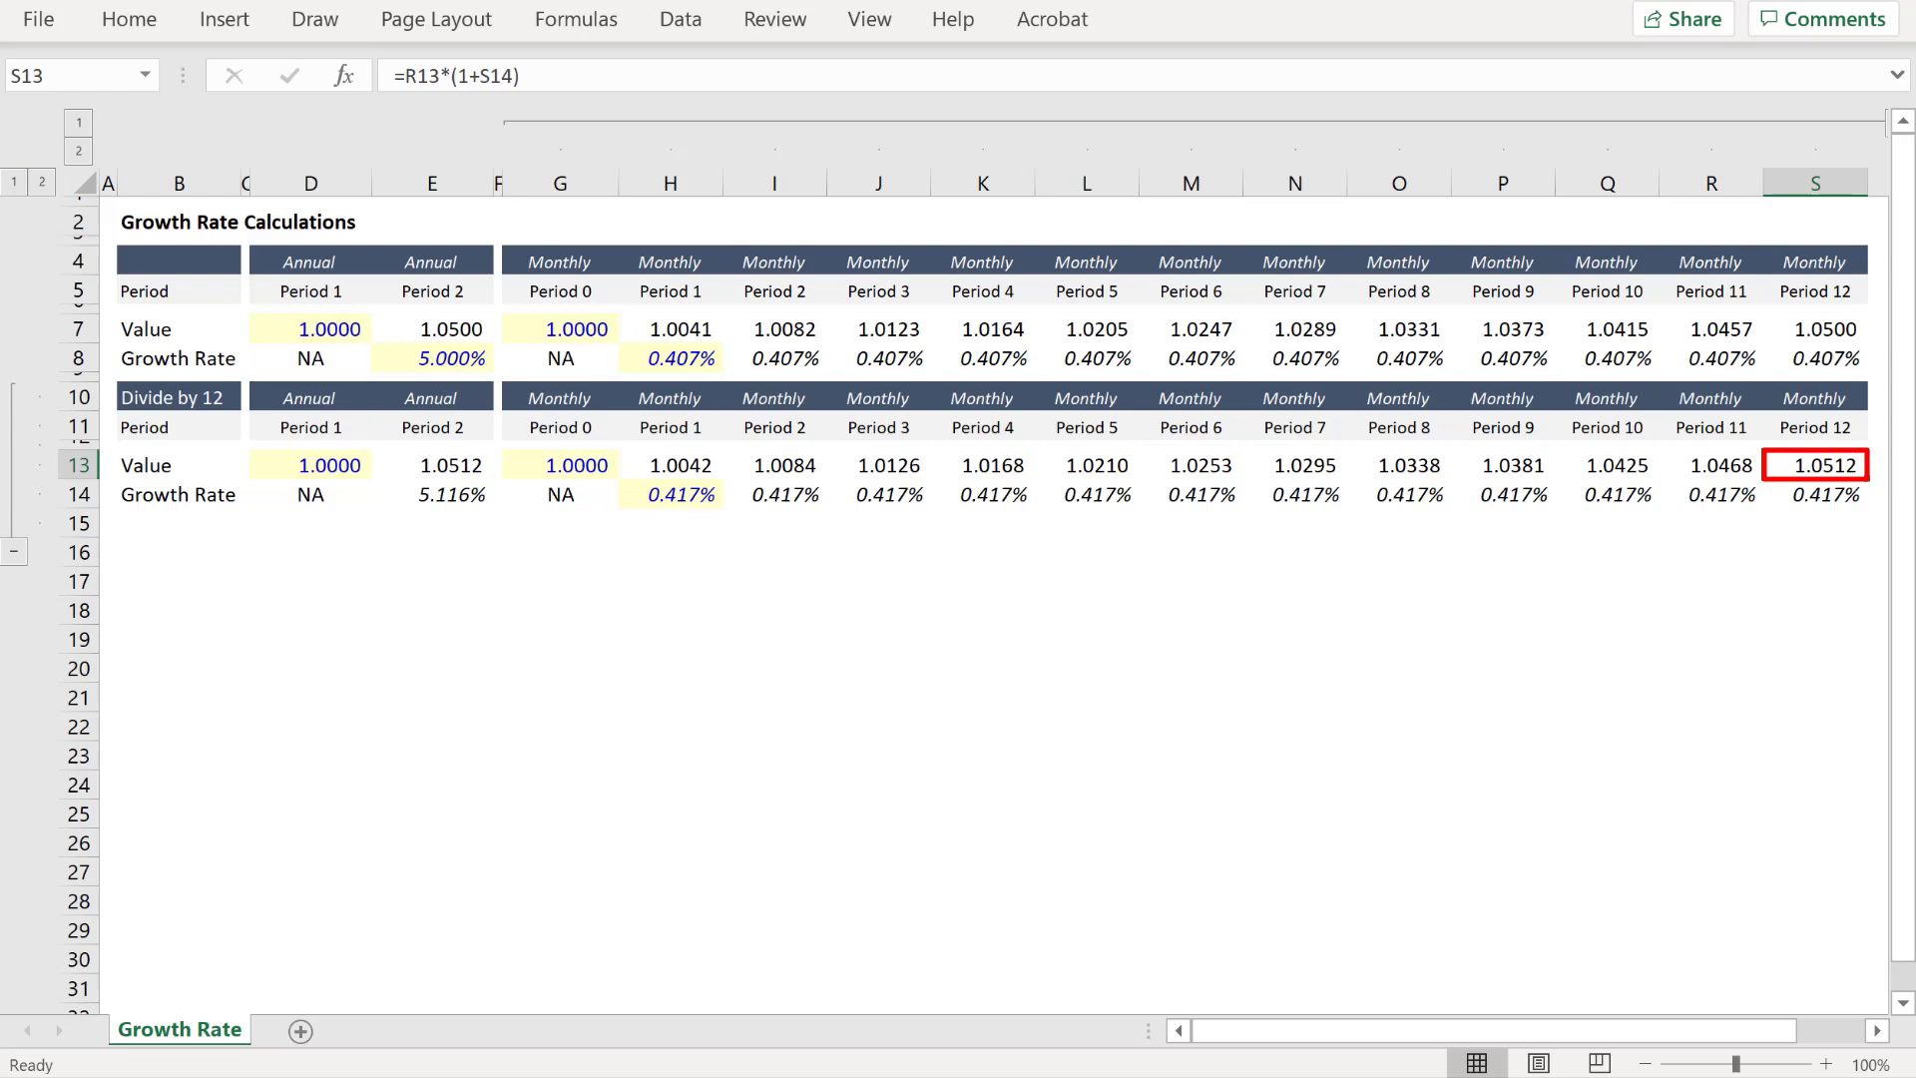
click(559, 465)
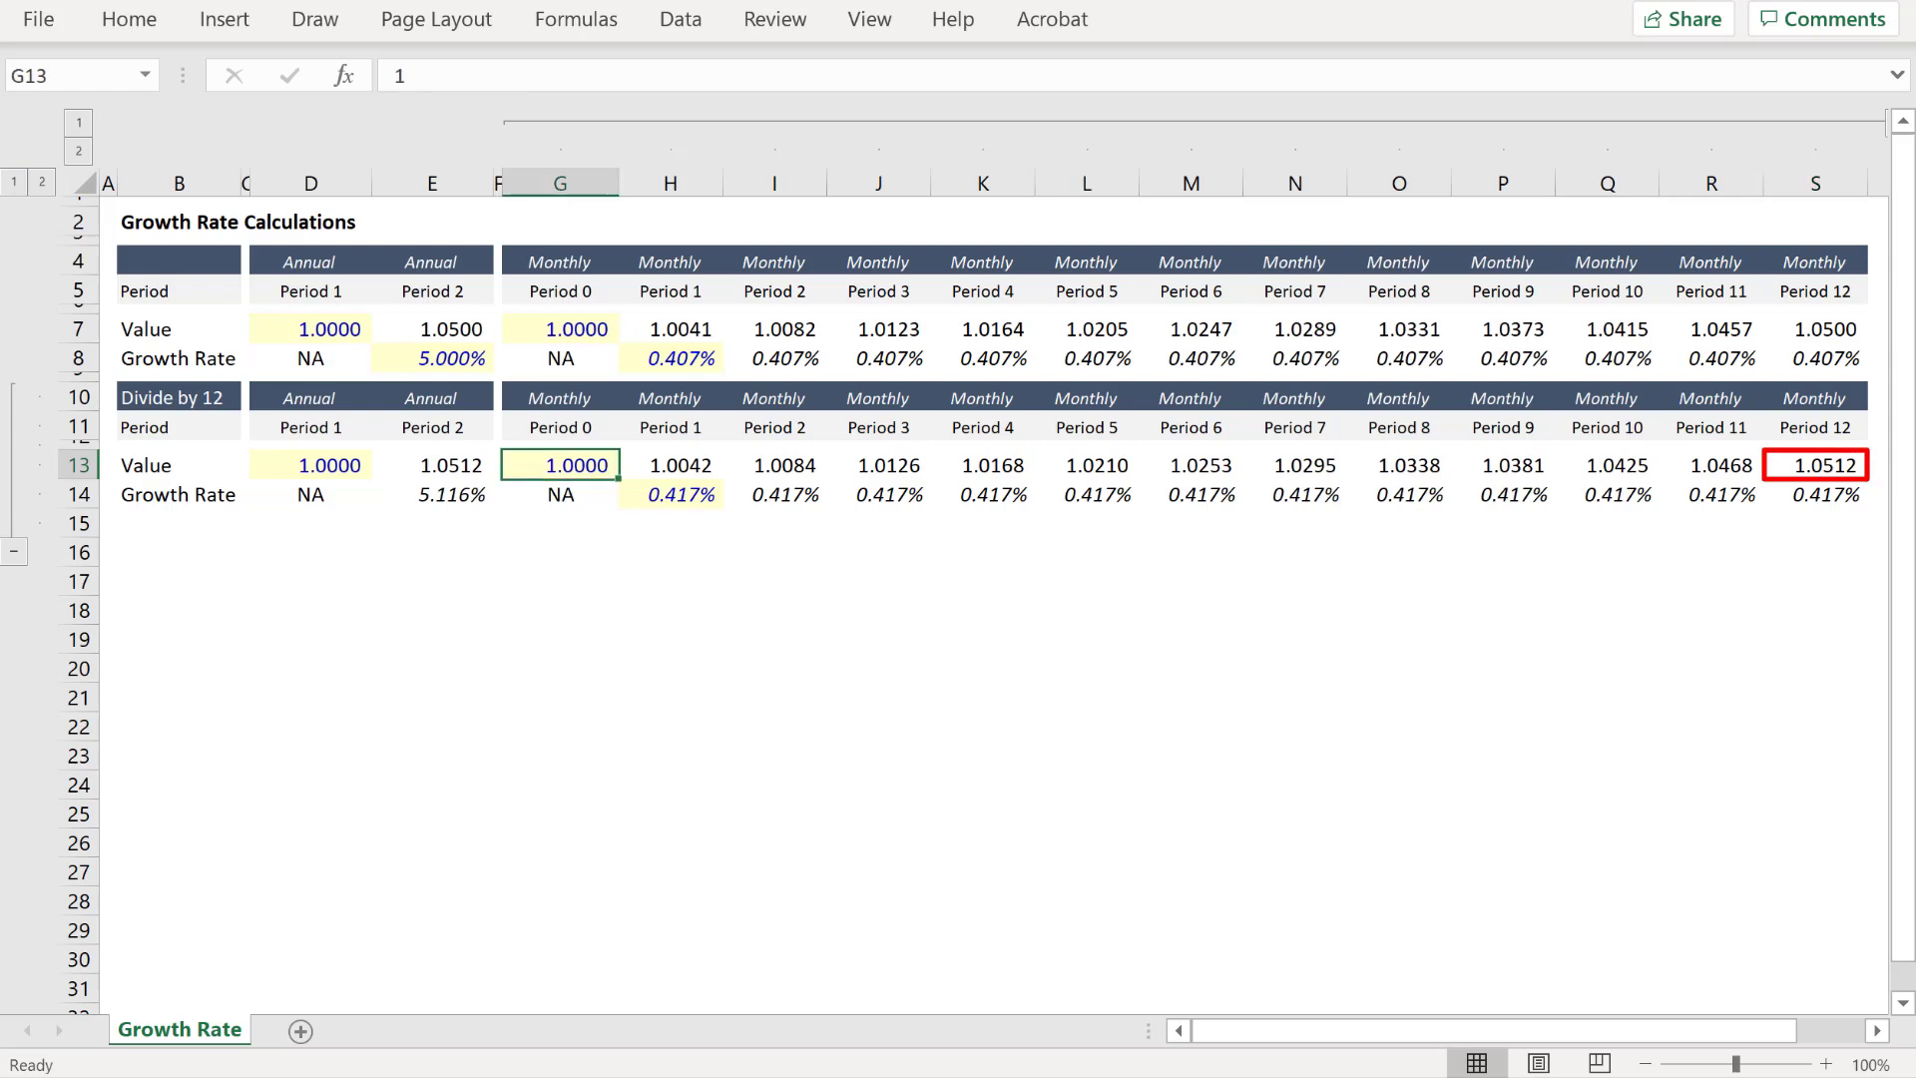
click(431, 465)
text(=S13)
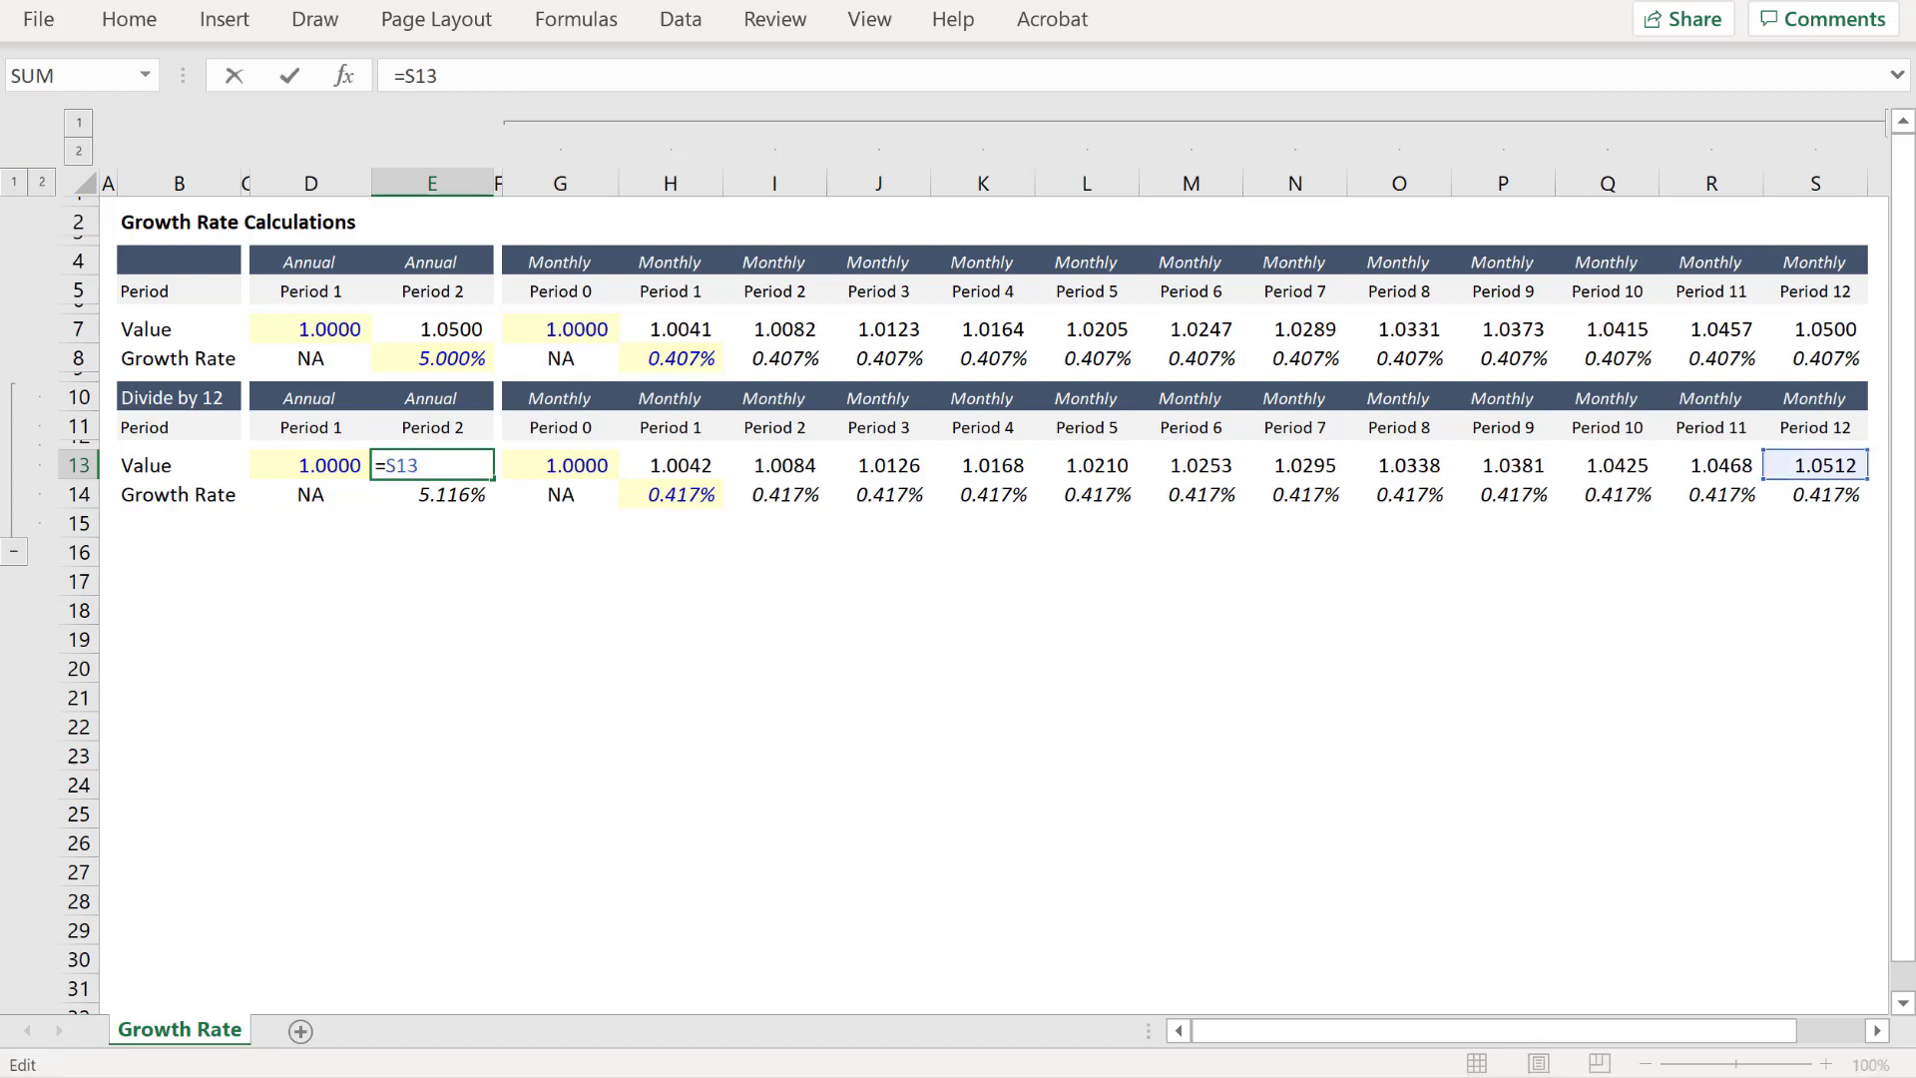
key(Enter)
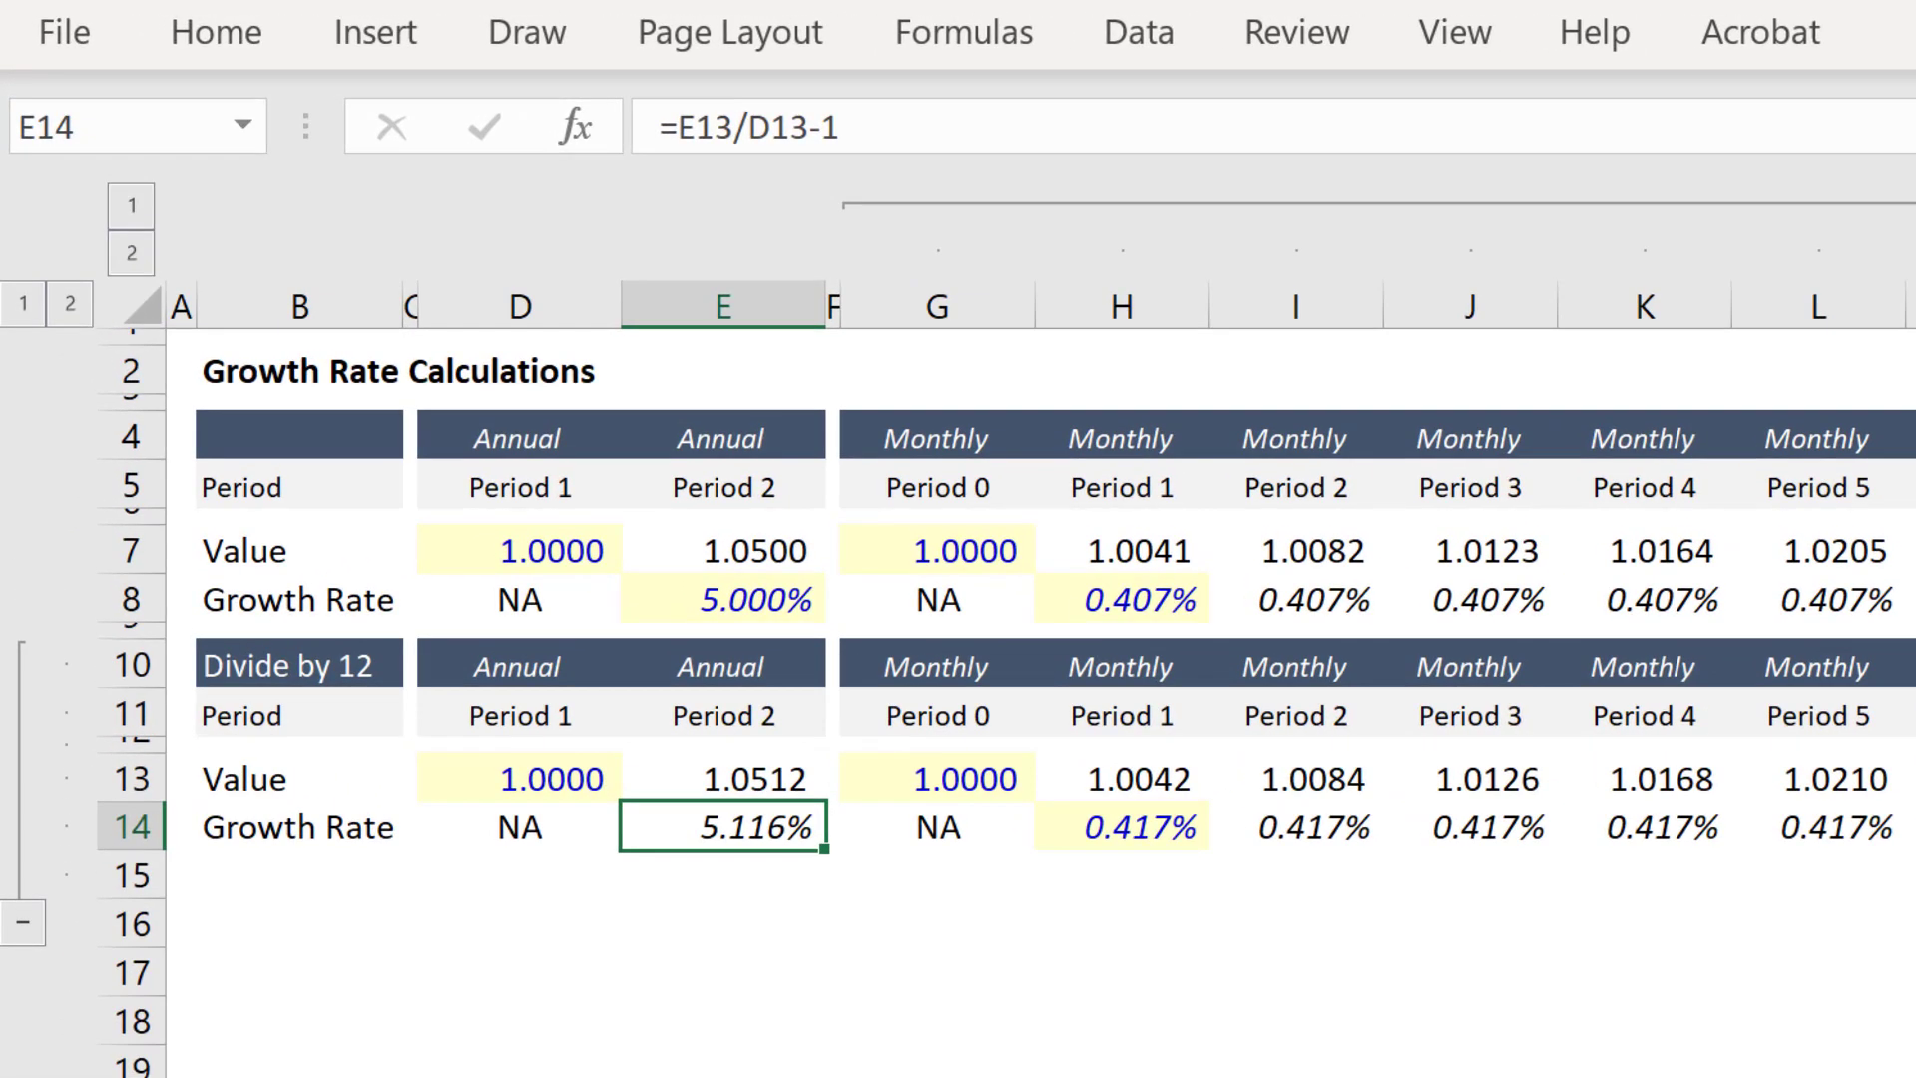